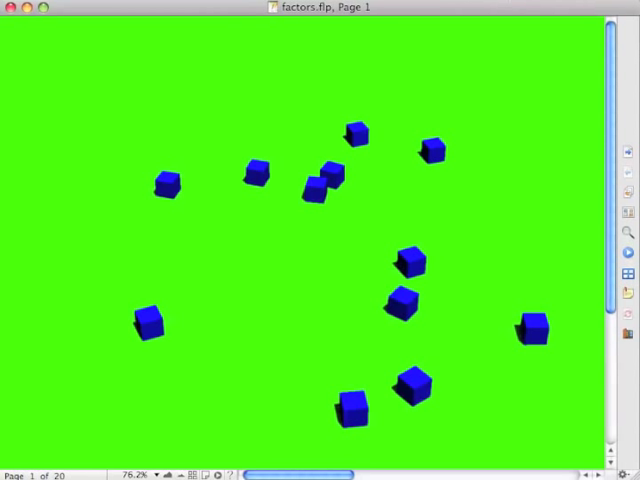
{"action": "mouse_move", "coordinate": [564, 6]}
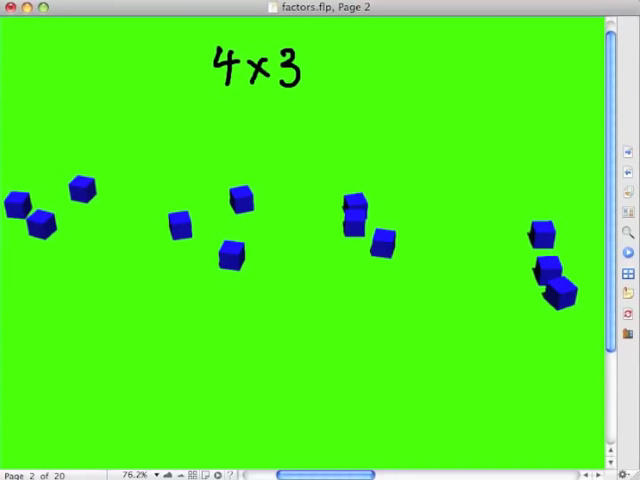
Advance the flipchart from the 4×3 cube grouping to the 3×4 circled grouping.
{"action": "left_click_drag", "start_coordinate": [120, 176], "coordinate": [44, 260]}
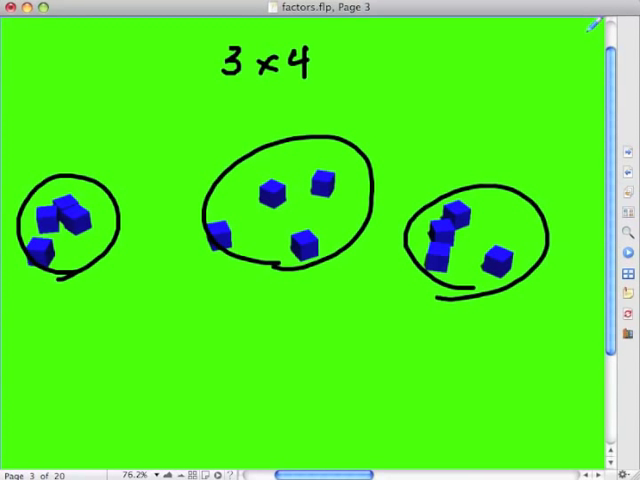
{"action": "mouse_move", "coordinate": [224, 90]}
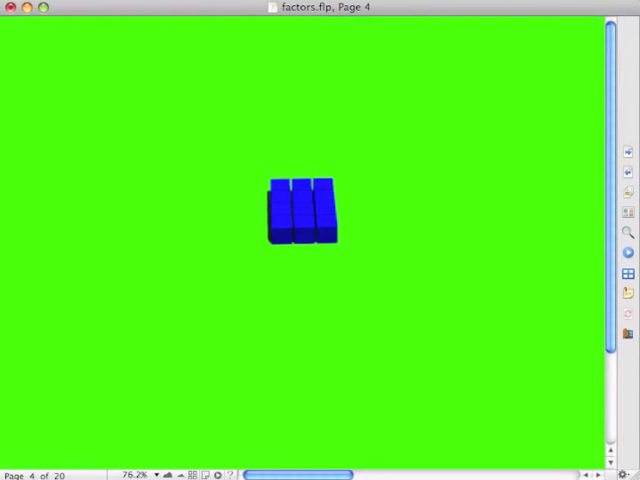
{"action": "mouse_move", "coordinate": [408, 138]}
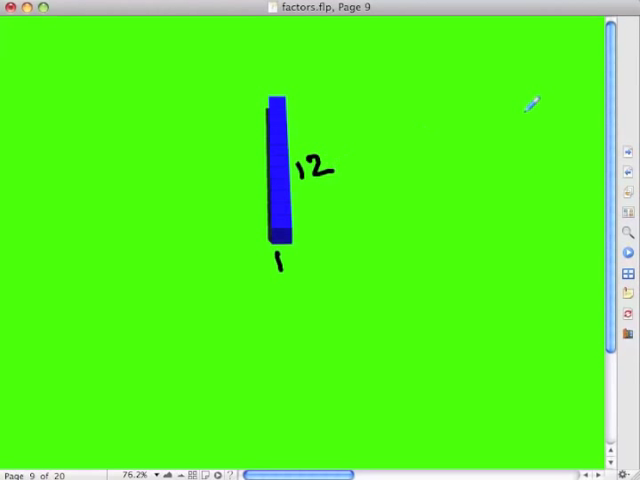
{"action": "mouse_move", "coordinate": [556, 84]}
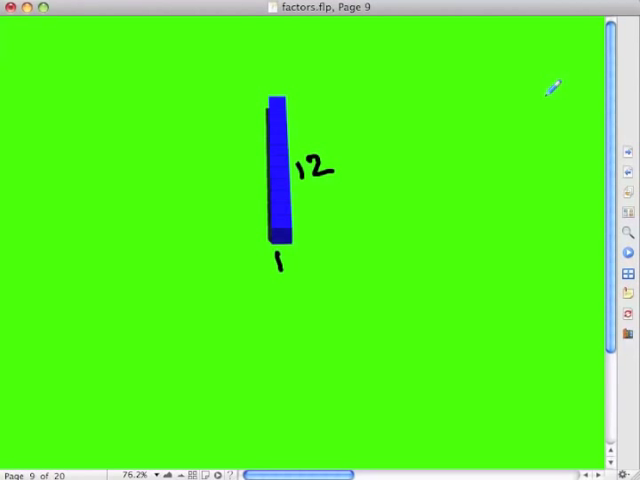
{"action": "mouse_move", "coordinate": [476, 118]}
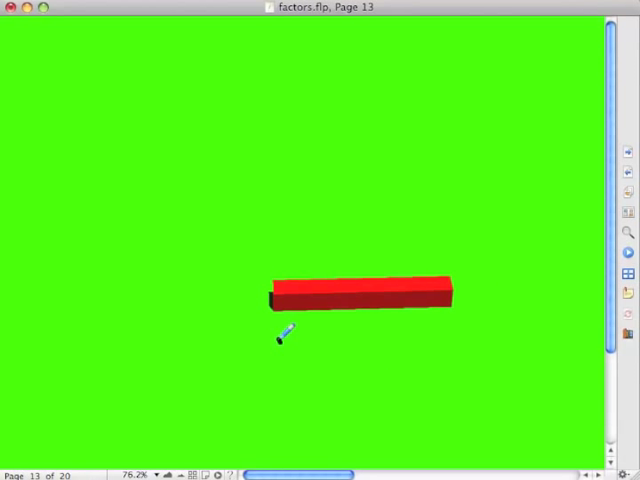
Reach page 17 and draw arrows marking the orange square's side length x.
{"action": "left_click_drag", "start_coordinate": [278, 340], "coordinate": [470, 338]}
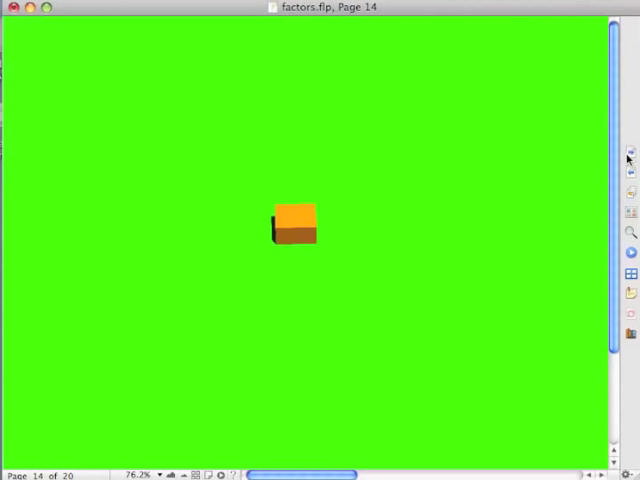
{"action": "left_click", "coordinate": [630, 160]}
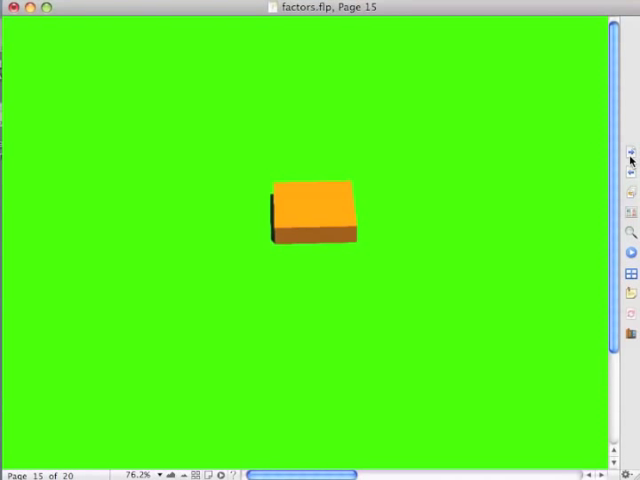
{"action": "left_click", "coordinate": [632, 160]}
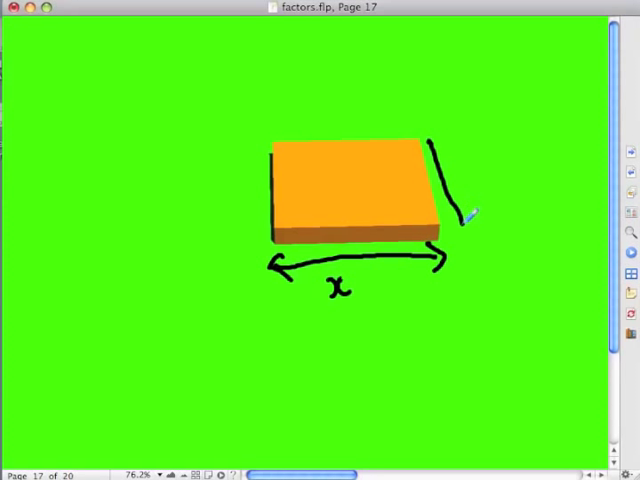
{"action": "left_click_drag", "start_coordinate": [436, 140], "coordinate": [464, 224]}
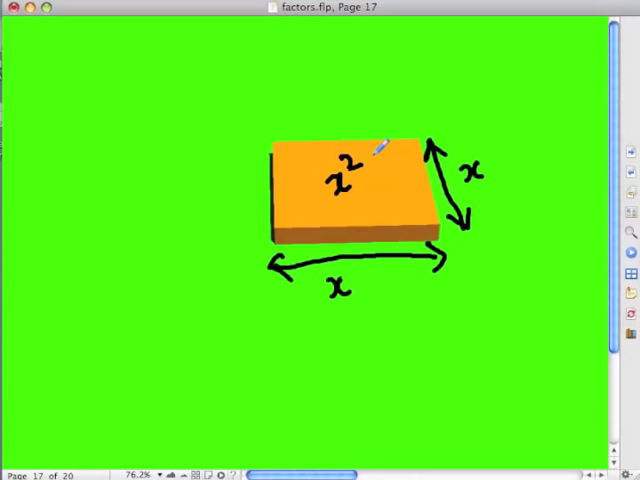
{"action": "mouse_move", "coordinate": [350, 176]}
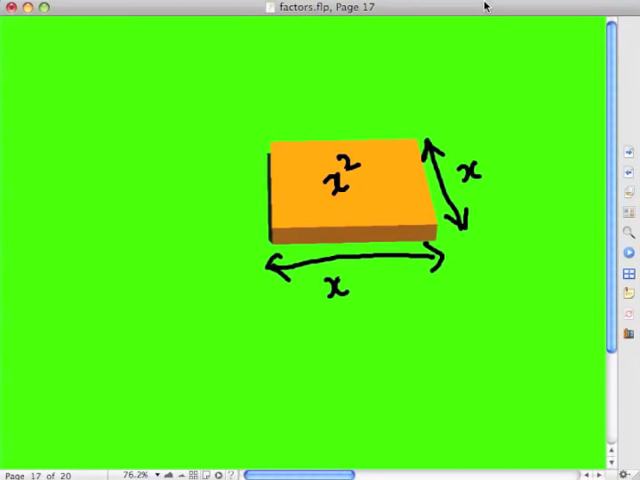
{"action": "mouse_move", "coordinate": [616, 8]}
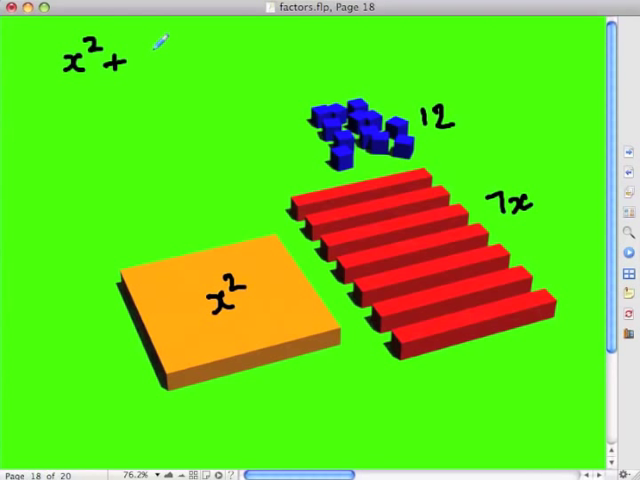
Handwrite the terms 7x and +12 to complete x²+7x+12 beside the tiles.
{"action": "type", "text": "7x"}
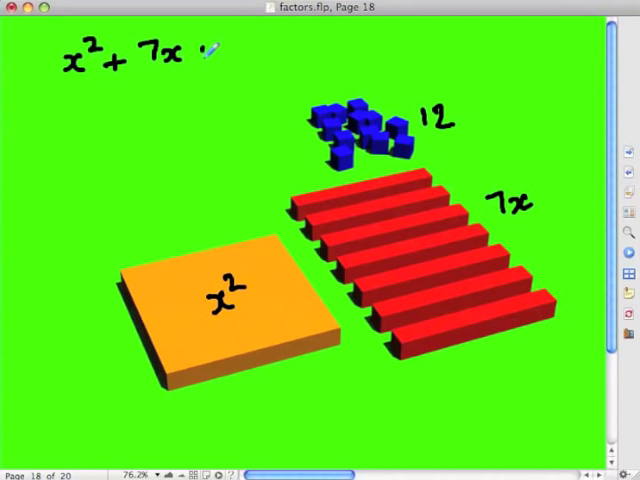
{"action": "type", "text": "+12"}
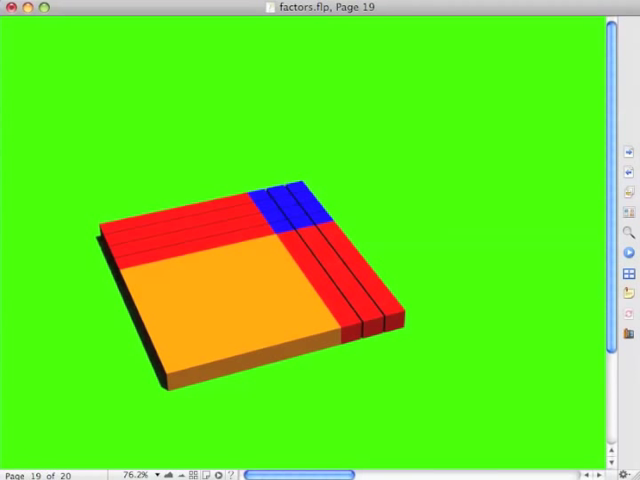
{"action": "mouse_move", "coordinate": [528, 136]}
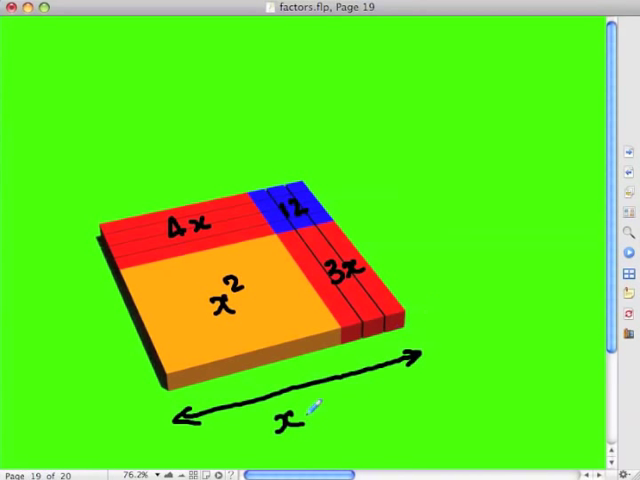
Write + 3 to label the rectangle's side as x+3.
{"action": "type", "text": "+ 3"}
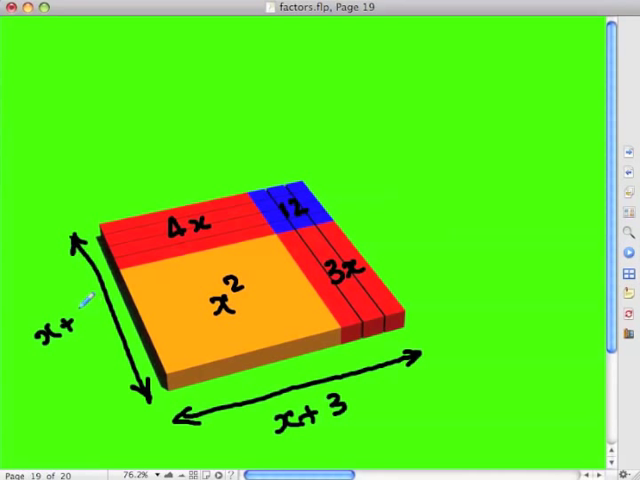
{"action": "mouse_move", "coordinate": [100, 304]}
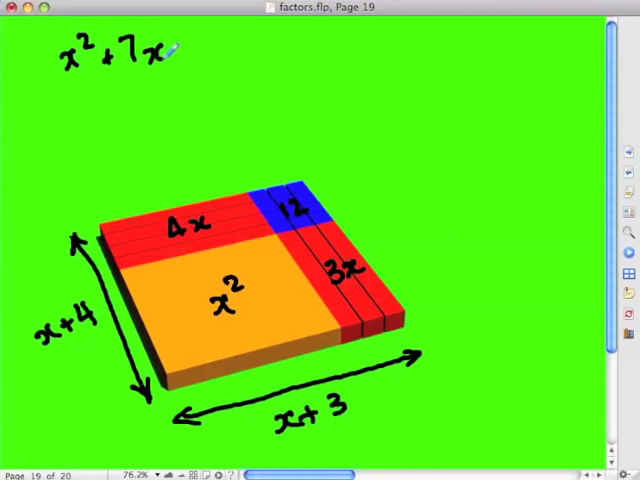
Handwrite +12 = (x+3)(x+4) after x²+7x at the top of page 19.
{"action": "type", "text": "+12="}
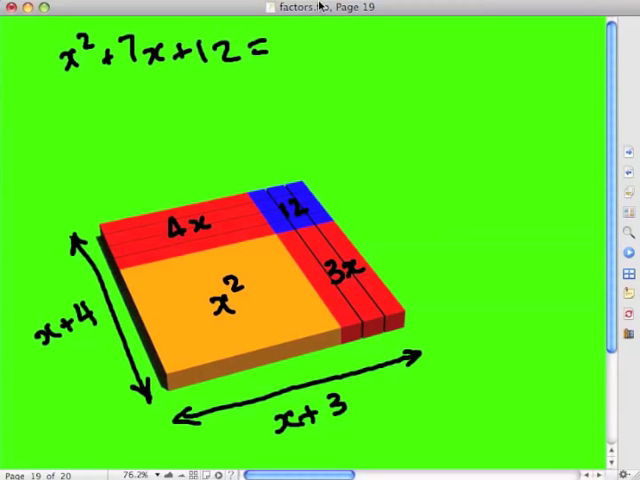
{"action": "type", "text": "("}
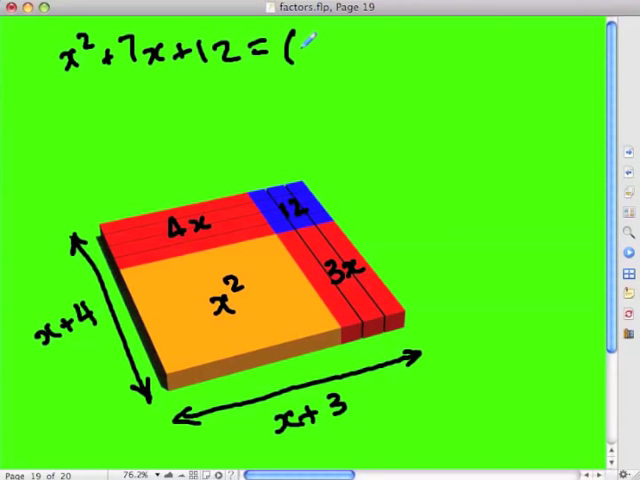
{"action": "type", "text": "x+2"}
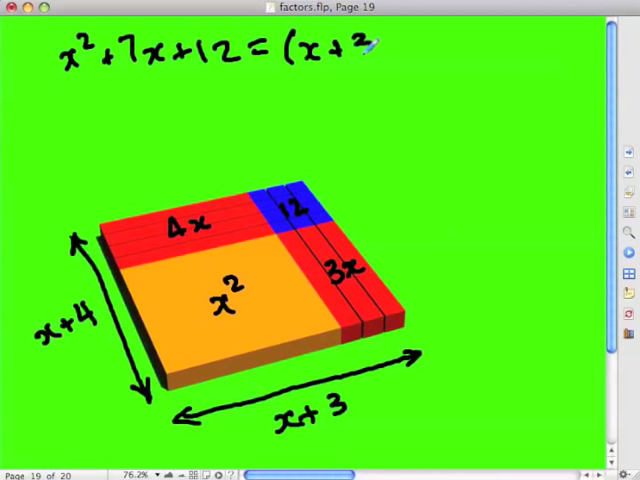
{"action": "type", "text": "3)"}
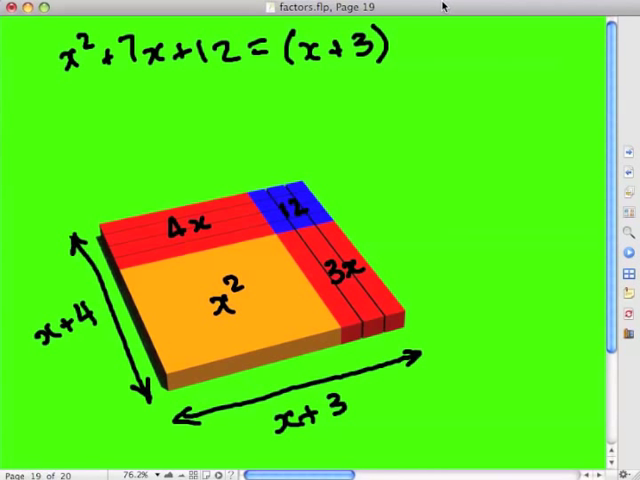
{"action": "type", "text": "("}
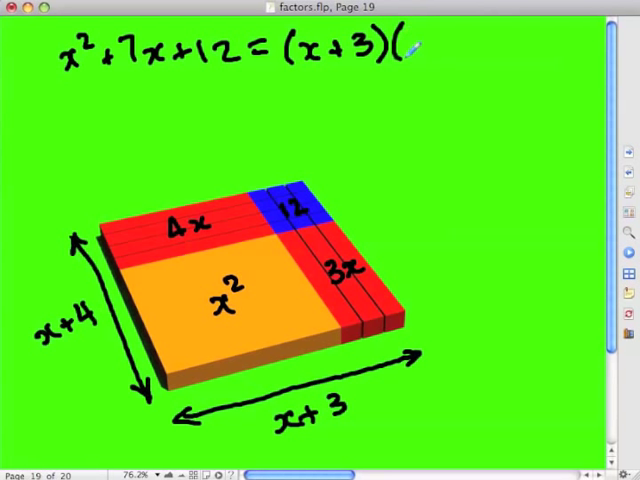
{"action": "type", "text": "x+"}
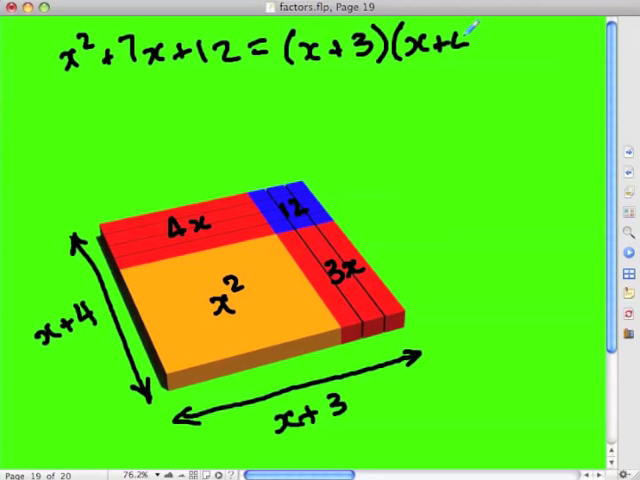
{"action": "type", "text": "4)"}
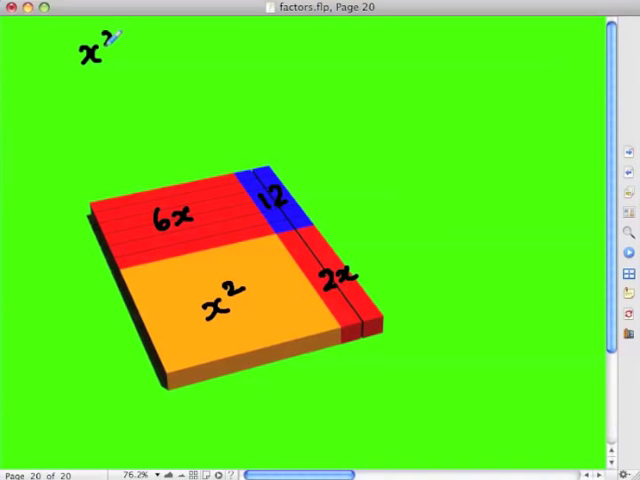
Handwrite + 8x + 12 = (x+2 above the page-20 rectangle.
{"action": "type", "text": "+"}
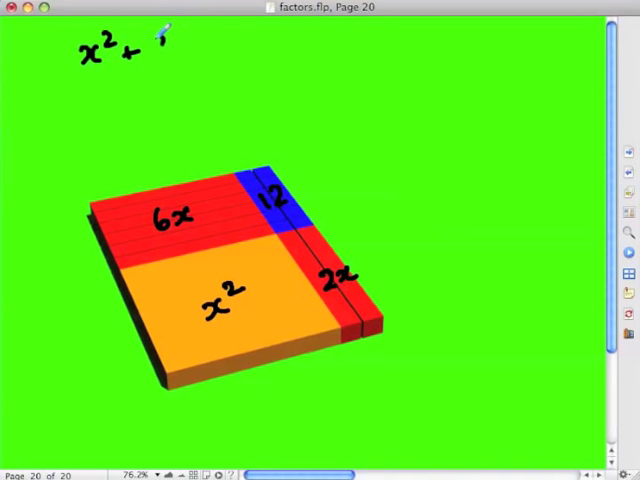
{"action": "type", "text": "8x+1"}
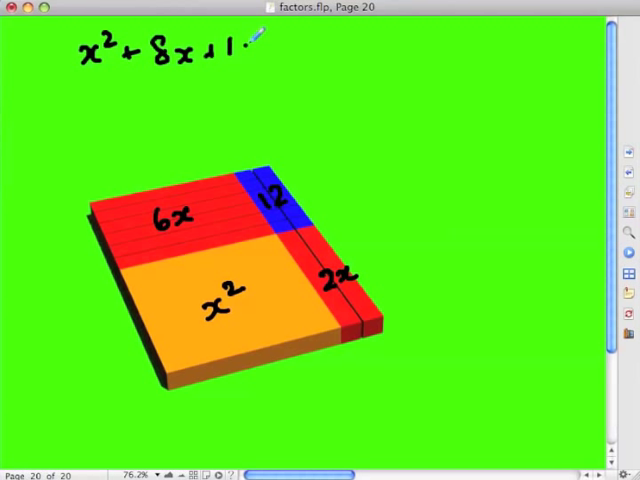
{"action": "type", "text": "2 ="}
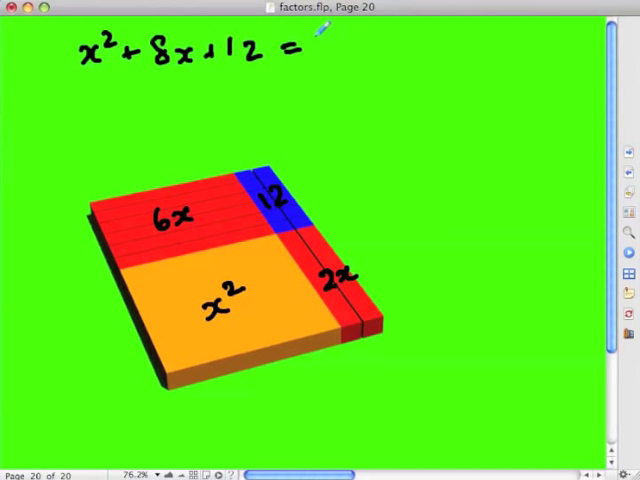
{"action": "type", "text": "(x+2"}
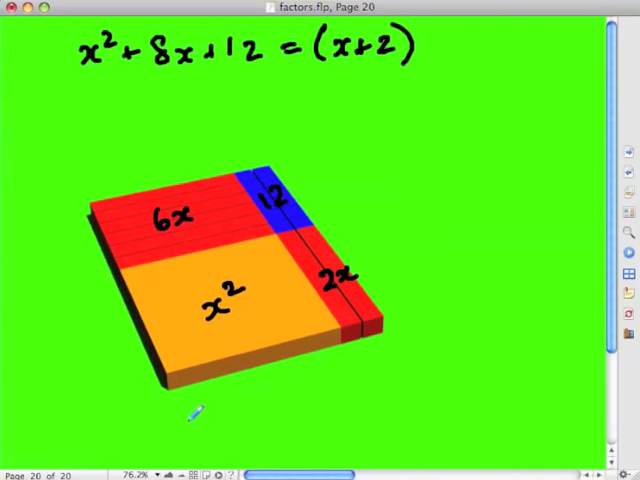
Arrow and label the bottom side x+2, complete (x+6), and underline the 8x term.
{"action": "left_click_drag", "start_coordinate": [184, 420], "coordinate": [396, 364]}
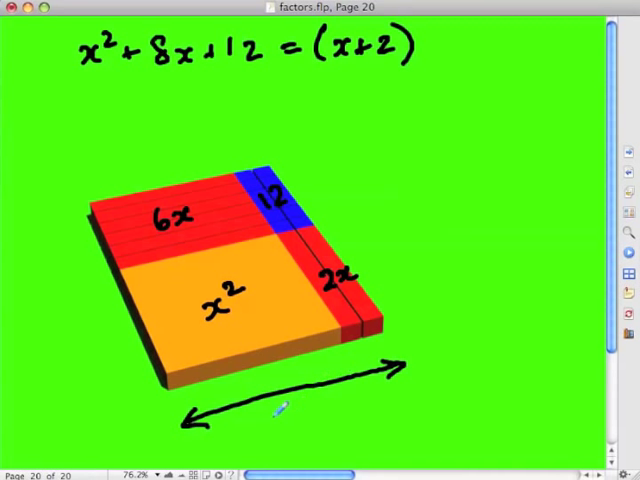
{"action": "type", "text": "x+2"}
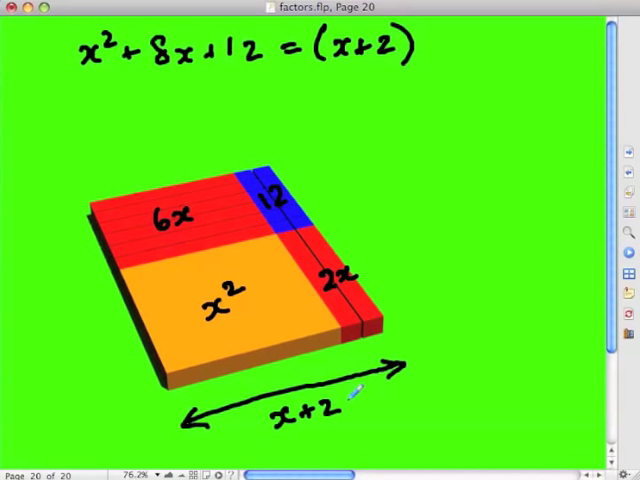
{"action": "type", "text": "(x"}
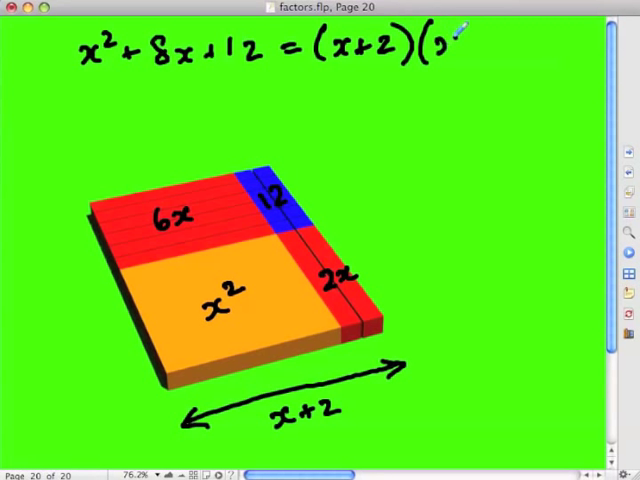
{"action": "type", "text": "x+6)"}
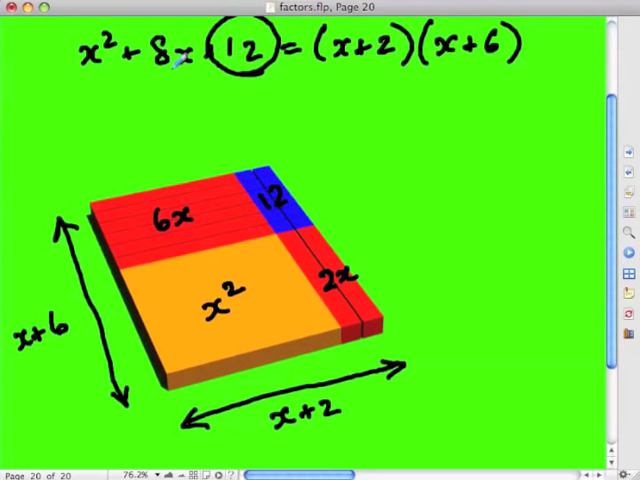
{"action": "left_click_drag", "start_coordinate": [160, 76], "coordinate": [184, 82]}
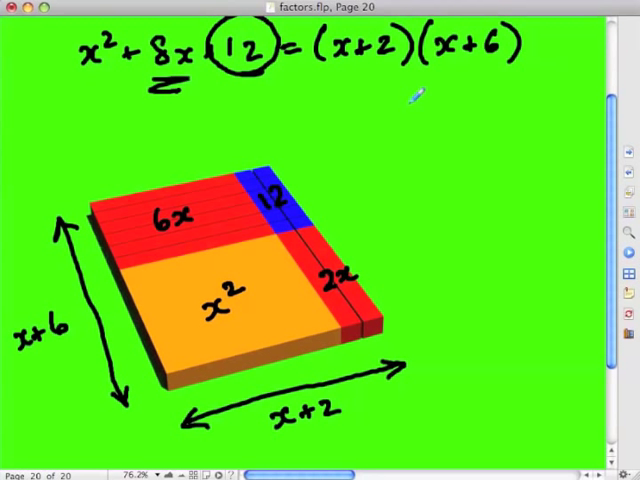